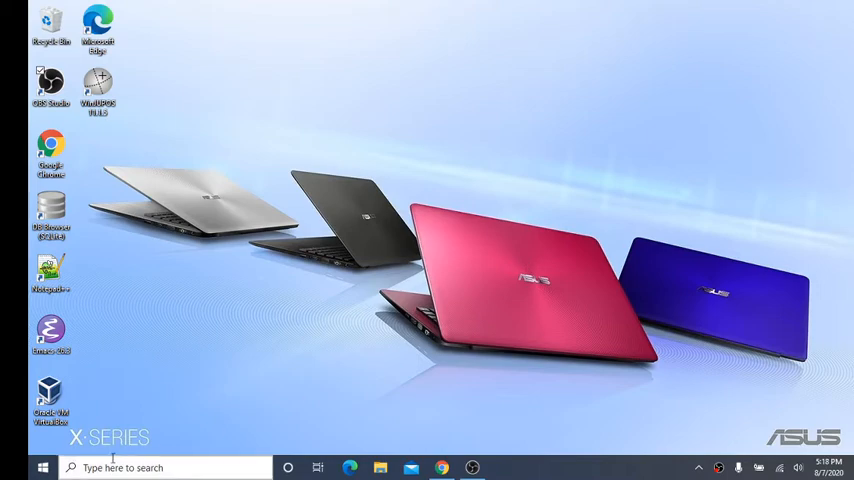
# - Launch Command Prompt via the 'cmd' search and review java's usage output
pyautogui.write('cmd')
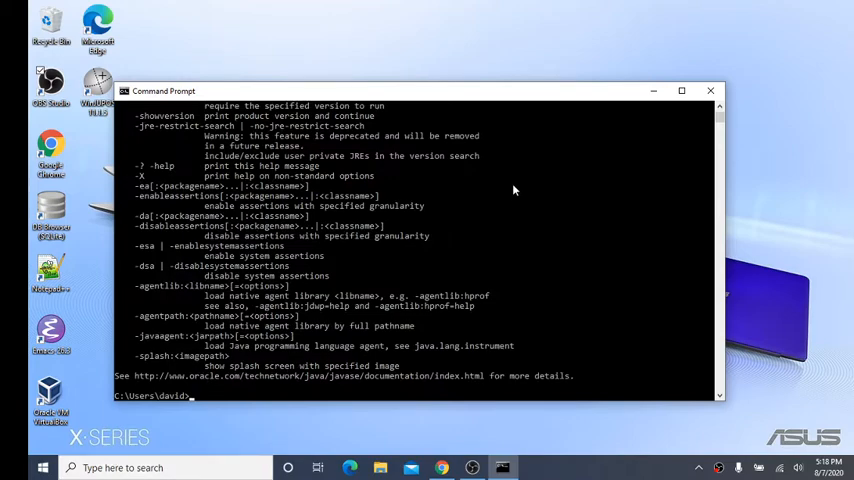
pyautogui.scroll(3)
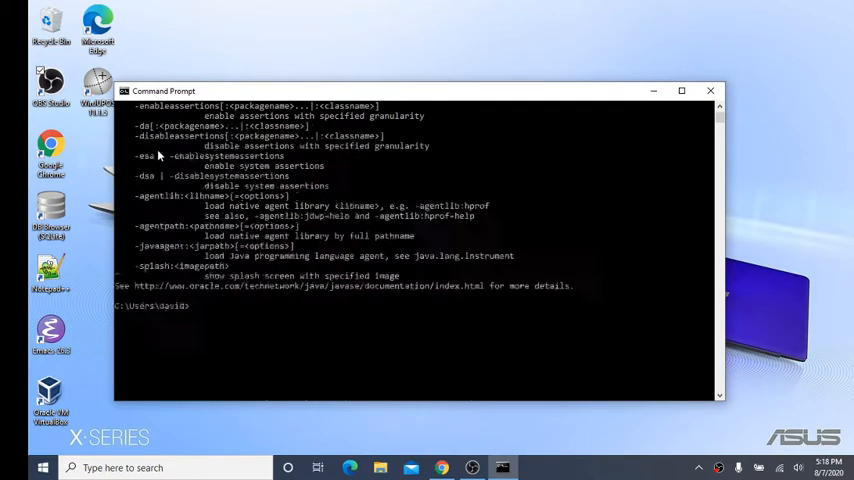
pyautogui.scroll(-3)
pyautogui.write('ls')
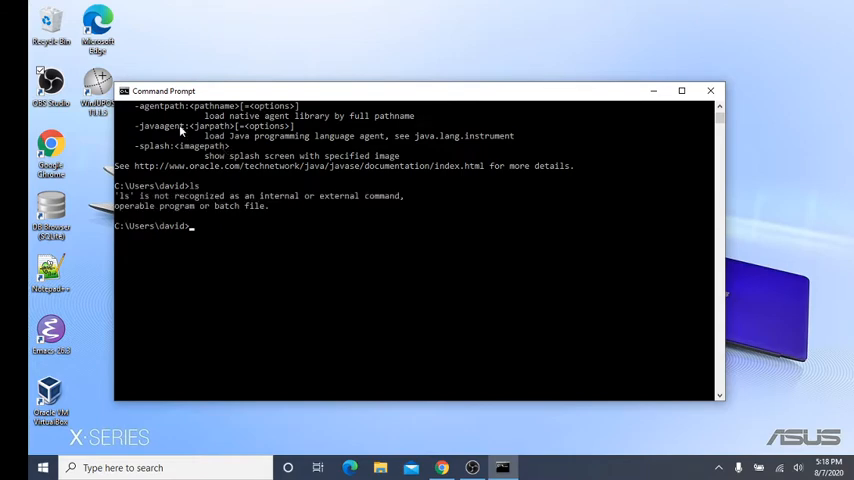
pyautogui.moveTo(216, 202)
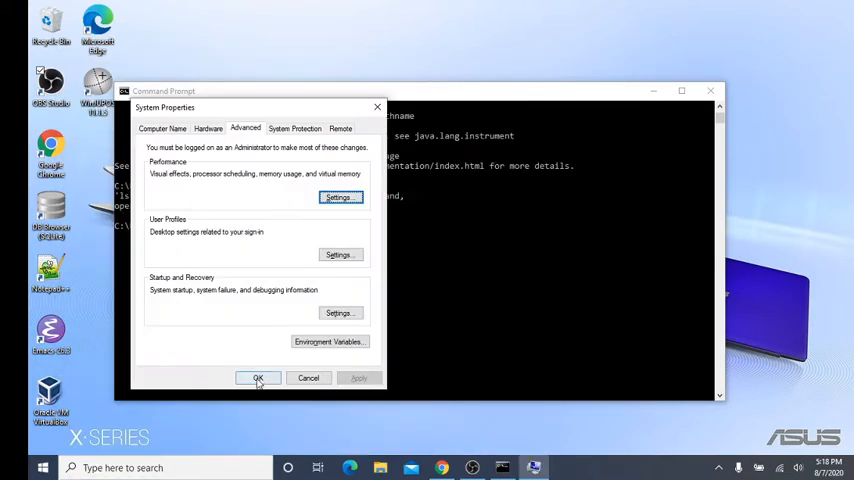
# - Dismiss System Properties with OK, returning to the Command Prompt error
pyautogui.click(258, 378)
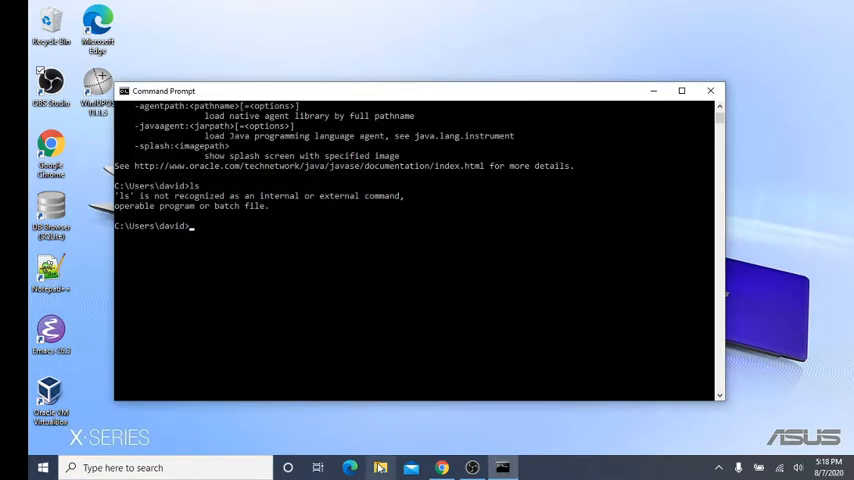
# - Browse to C:\Program Files (x86)\Java\jre1.8.0_261 in File Explorer
pyautogui.click(380, 468)
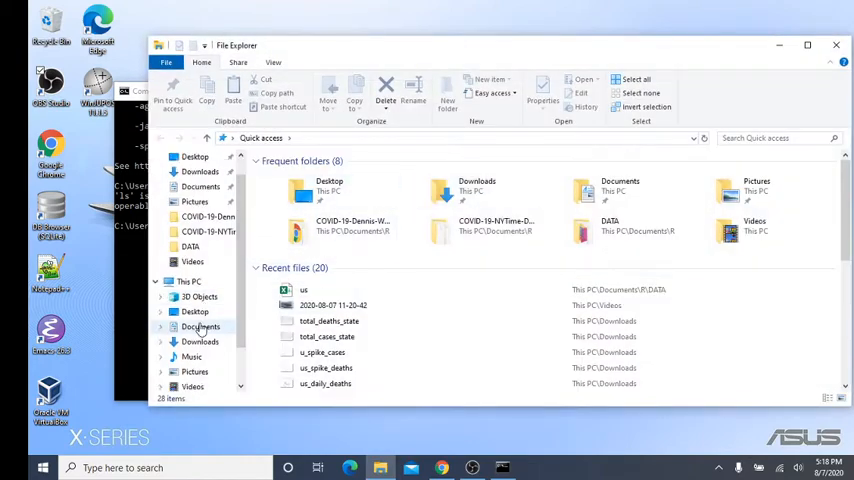
pyautogui.click(198, 384)
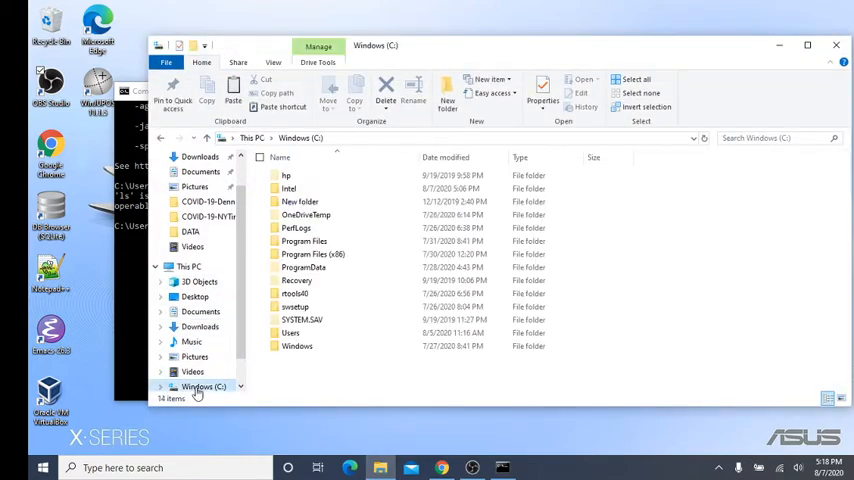
pyautogui.doubleClick(312, 252)
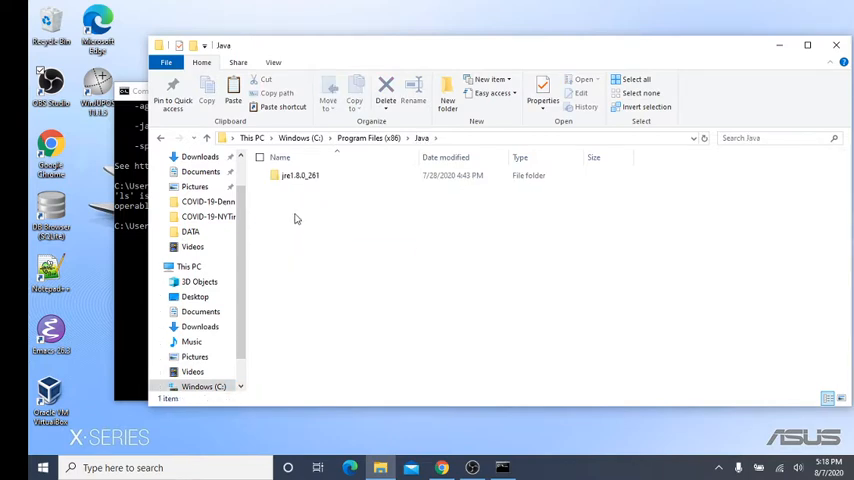
pyautogui.doubleClick(300, 176)
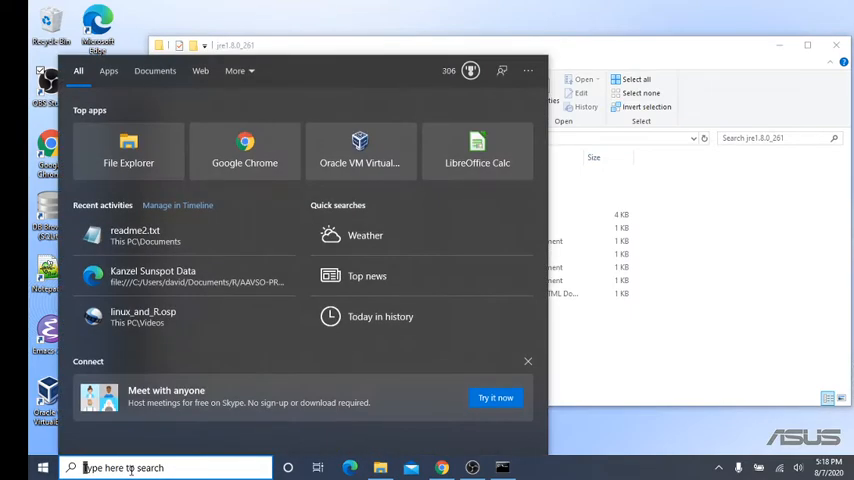
# - Search 'env' to bring up System Properties beside the jre1.8.0_261 folder window
pyautogui.write('env')
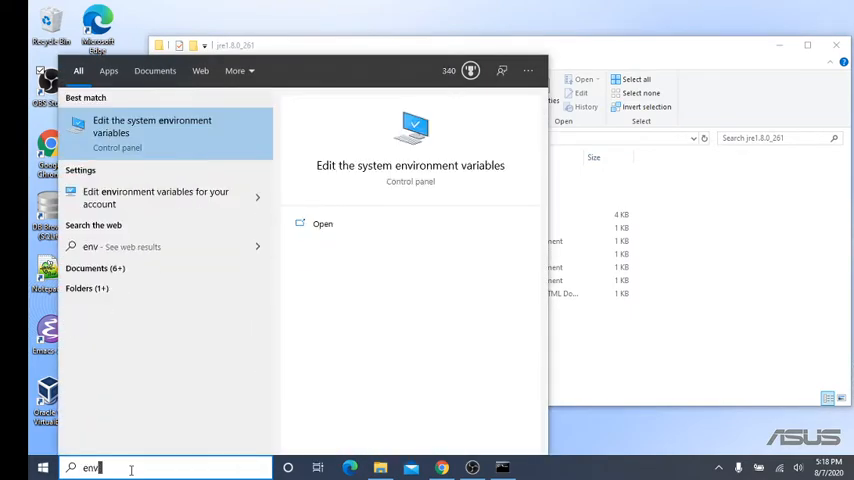
pyautogui.click(152, 126)
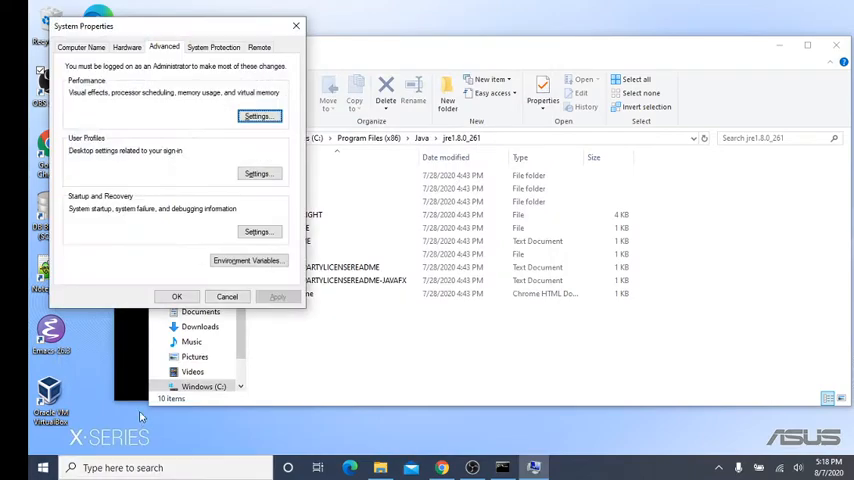
pyautogui.click(248, 260)
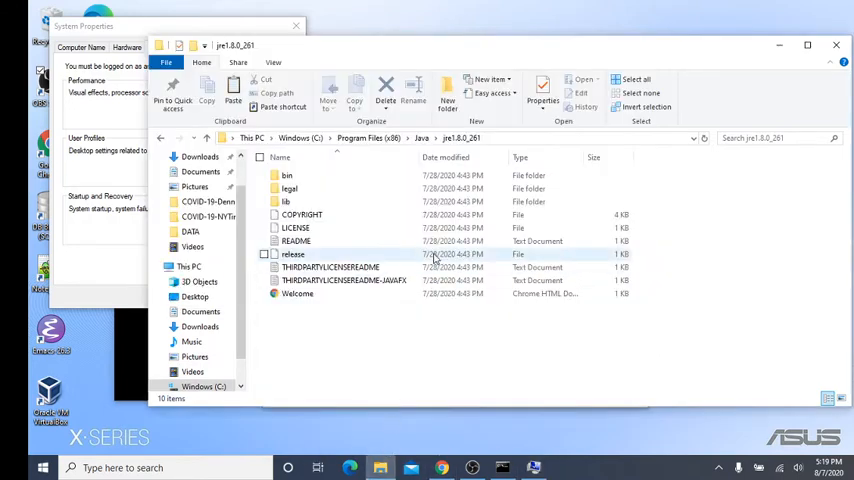
# - Create system variable JAVA_HOME set to the jre1.8.0_261 folder path and confirm all dialogs
pyautogui.rightClick(470, 138)
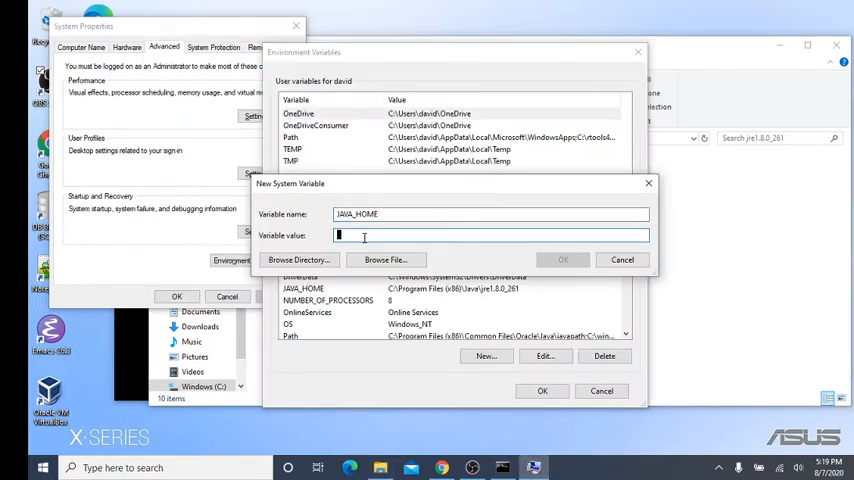
pyautogui.click(562, 260)
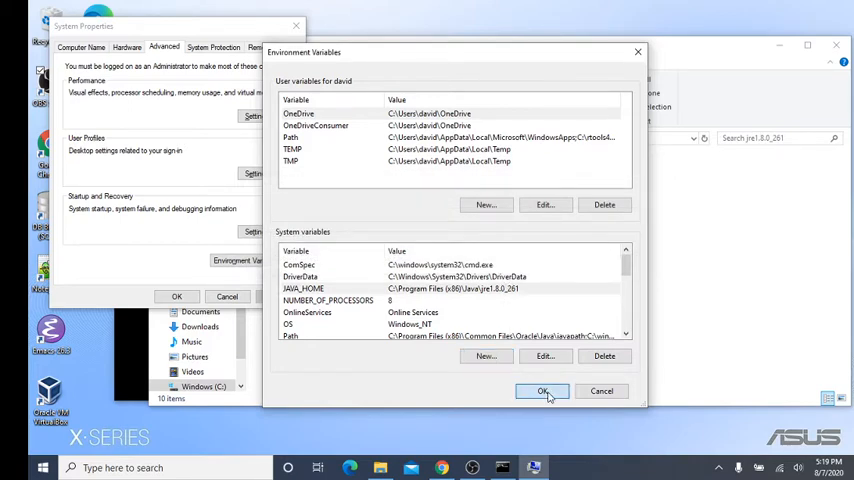
pyautogui.click(544, 390)
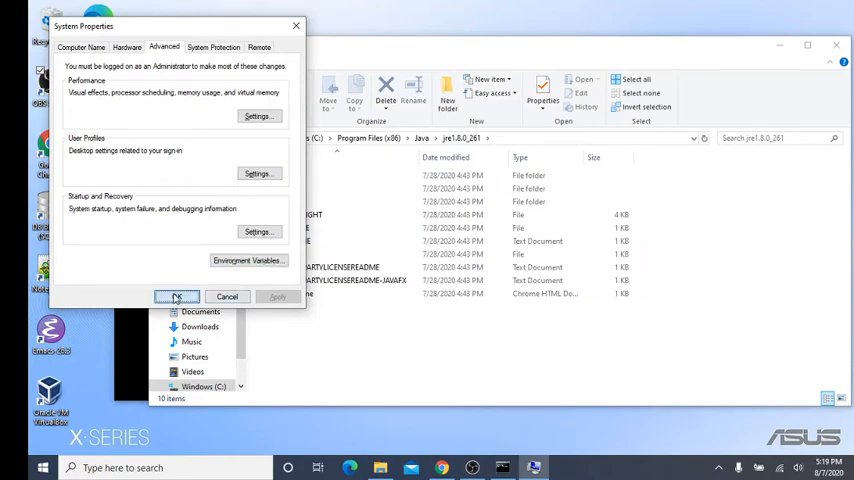
pyautogui.click(176, 296)
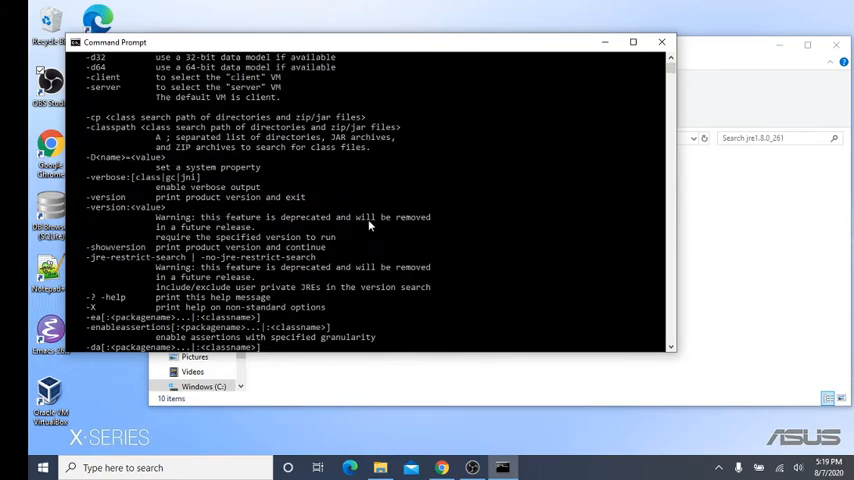
pyautogui.moveTo(356, 232)
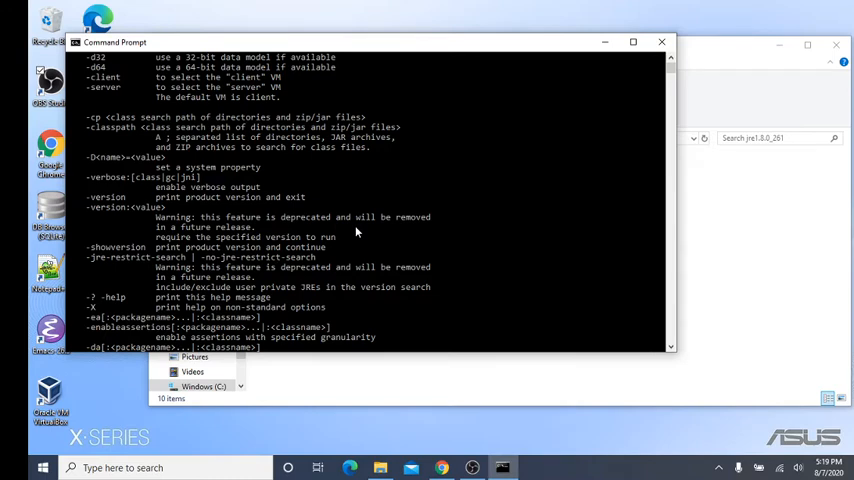
pyautogui.moveTo(440, 256)
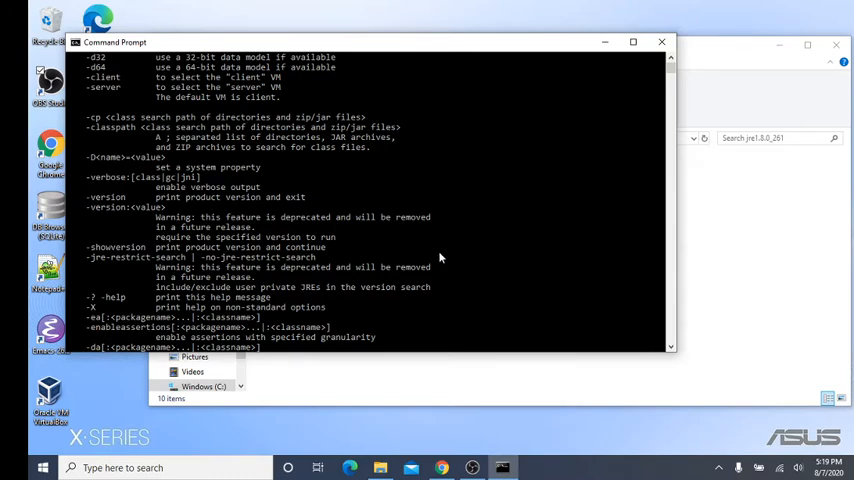
# - Scroll through java's printed usage options in Command Prompt
pyautogui.scroll(-3)
pyautogui.write('e')
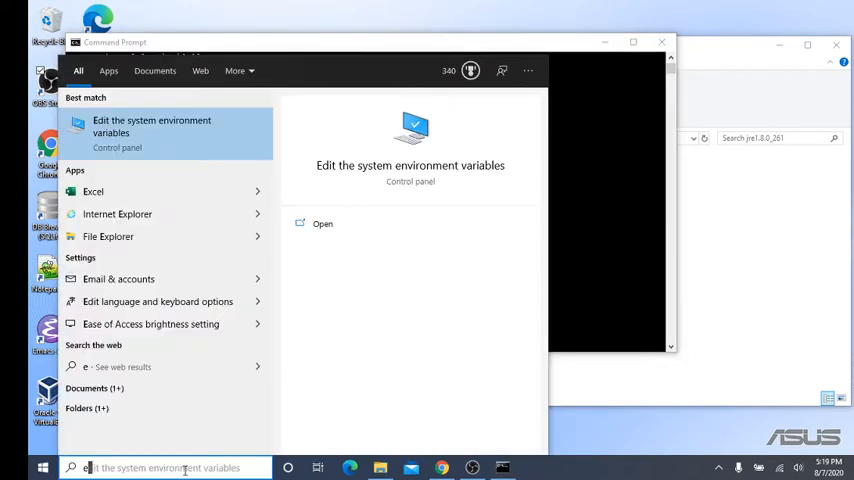
# - Reach the Path variable editor and find the jre1.8.0_261 entry already listed
pyautogui.click(152, 126)
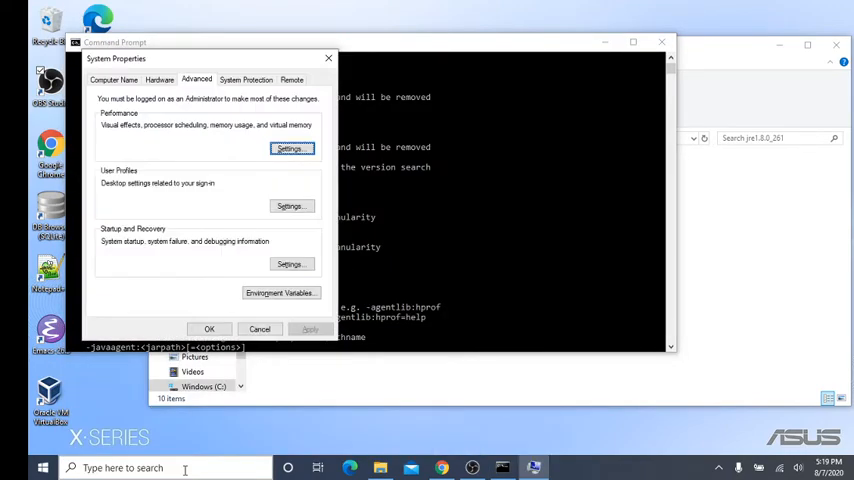
pyautogui.click(280, 292)
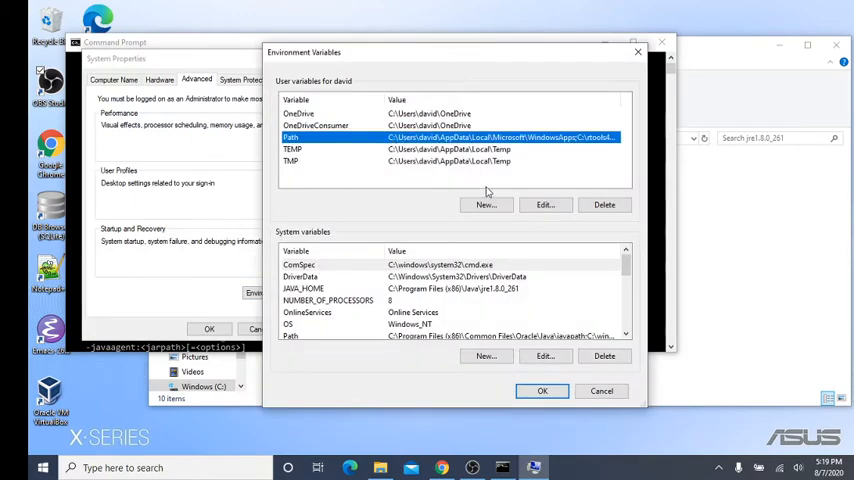
pyautogui.click(544, 204)
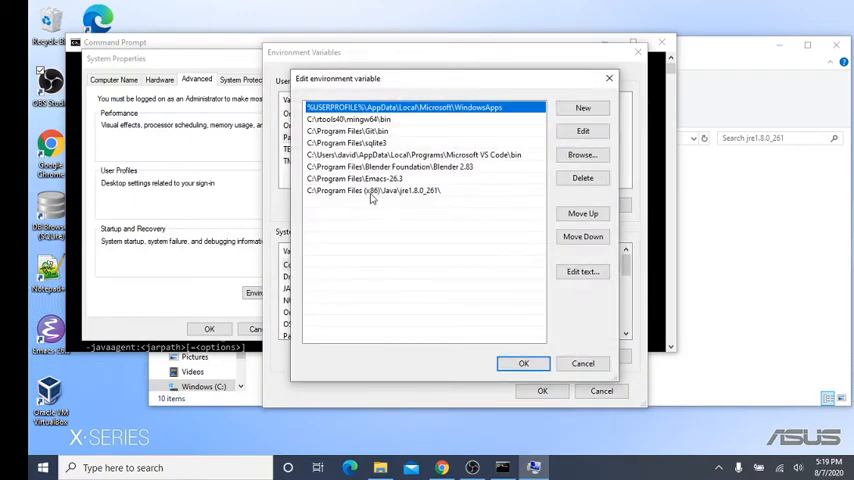
pyautogui.click(372, 190)
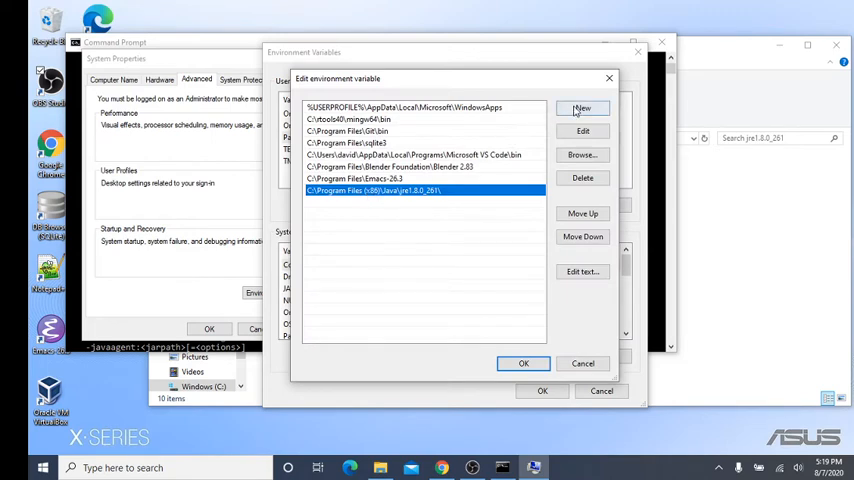
# - Abandon the new Path entry with Cancel and close the environment variables dialogs unchanged
pyautogui.click(580, 108)
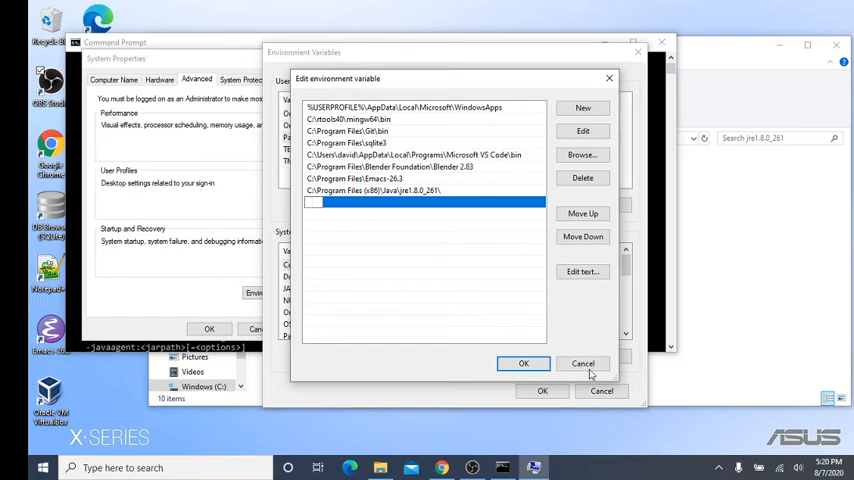
pyautogui.click(524, 364)
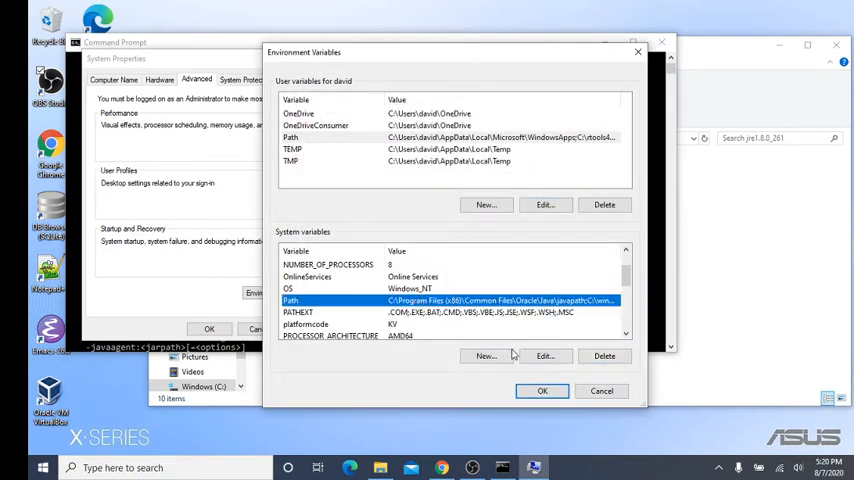
pyautogui.click(546, 356)
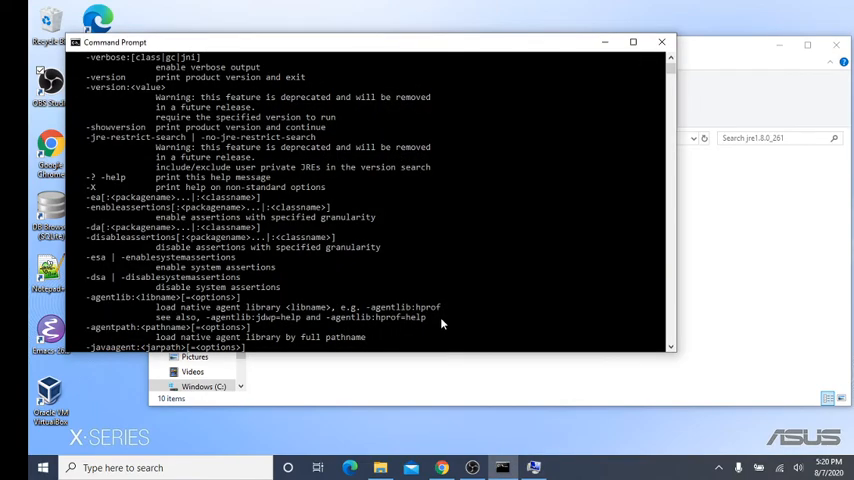
# - Scroll down the java output ending with the 'for more details' message
pyautogui.scroll(-3)
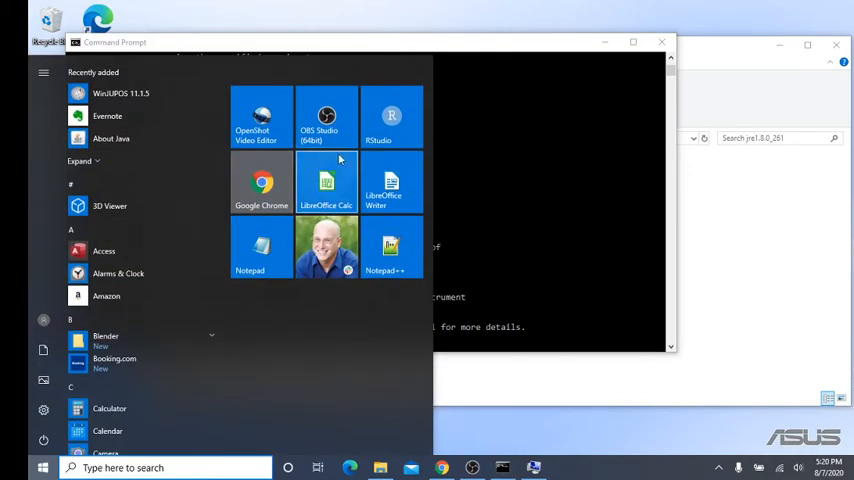
# - Launch RStudio and run a package update check reporting all packages up to date
pyautogui.click(392, 116)
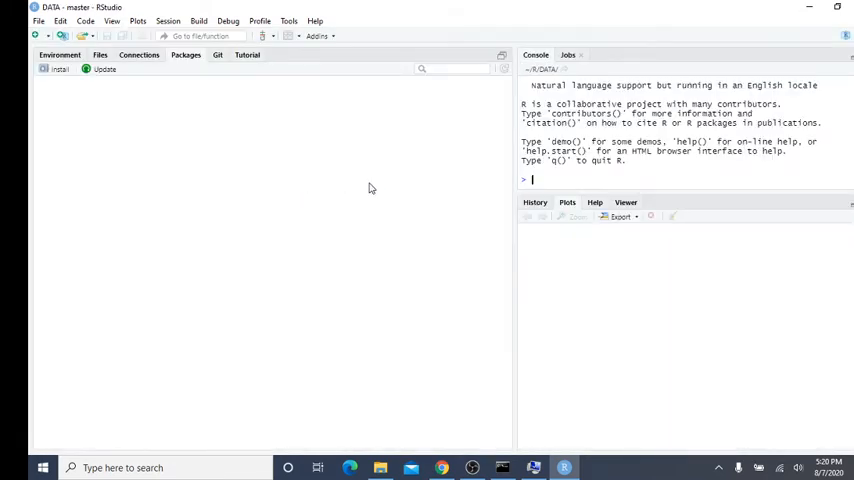
pyautogui.click(108, 70)
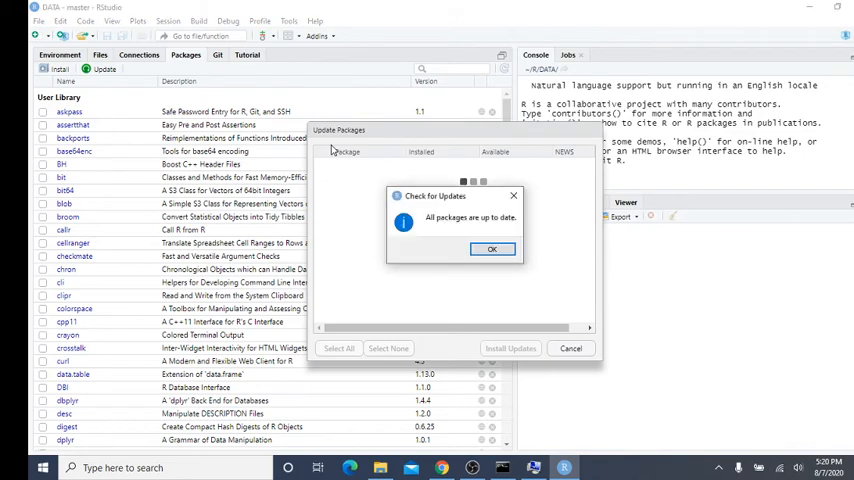
pyautogui.click(492, 250)
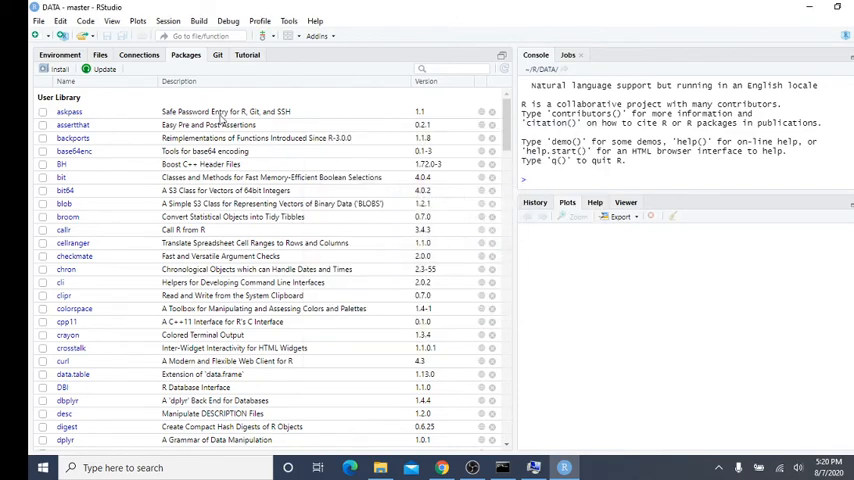
# - Install the rJava package with dependencies from the repository into the user library
pyautogui.click(52, 68)
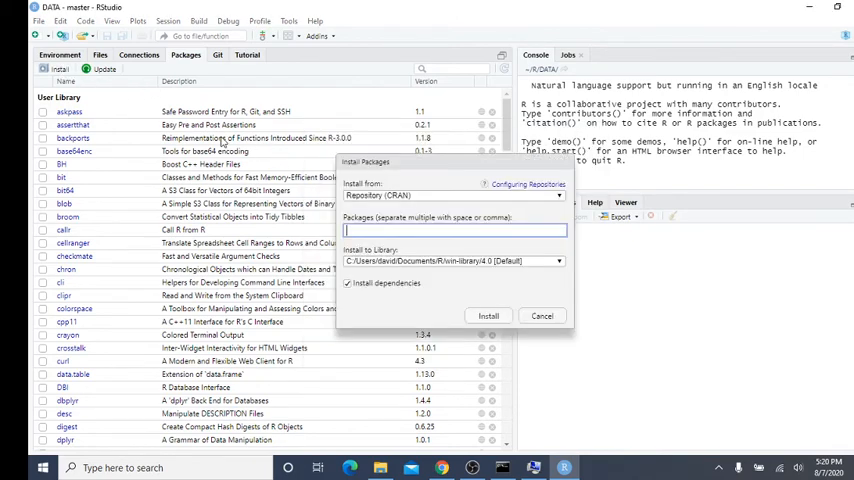
pyautogui.write('R')
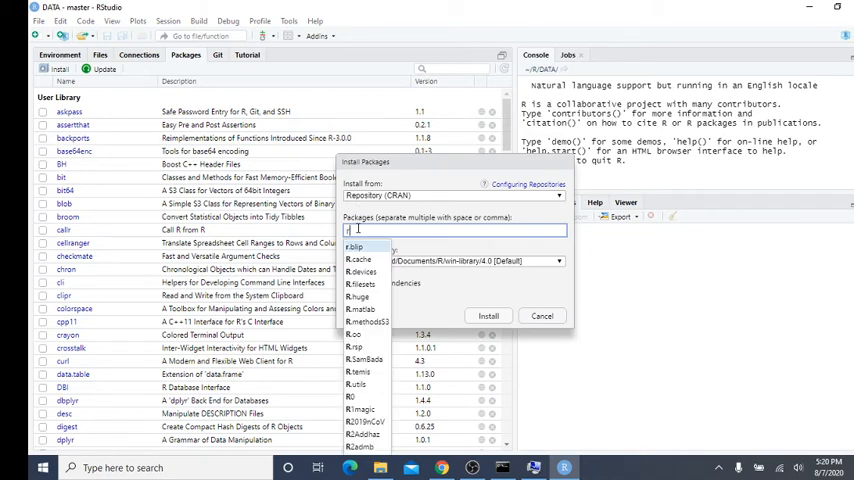
pyautogui.write('rJava')
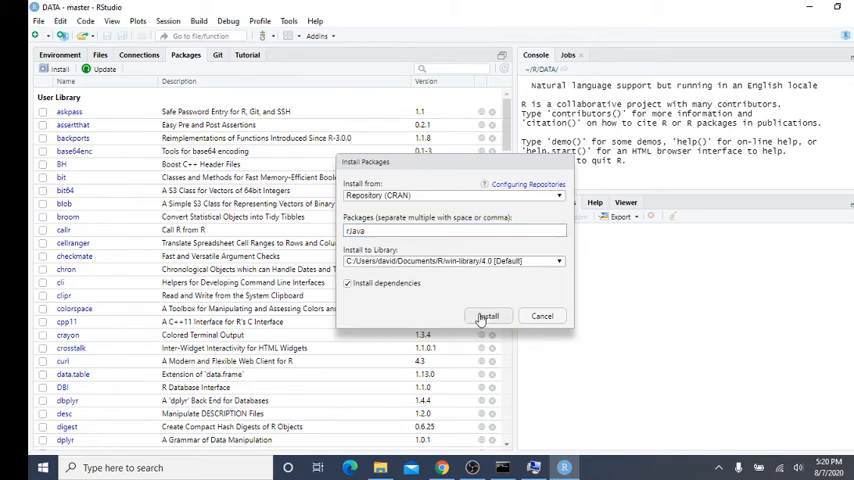
pyautogui.click(488, 316)
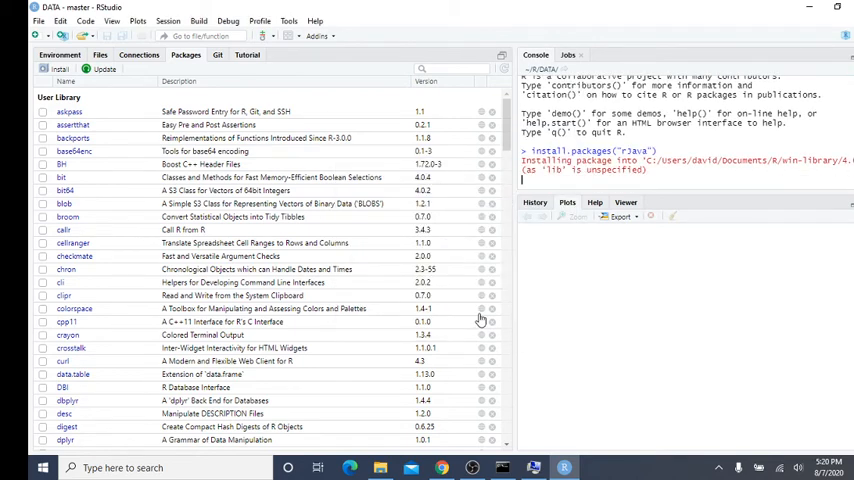